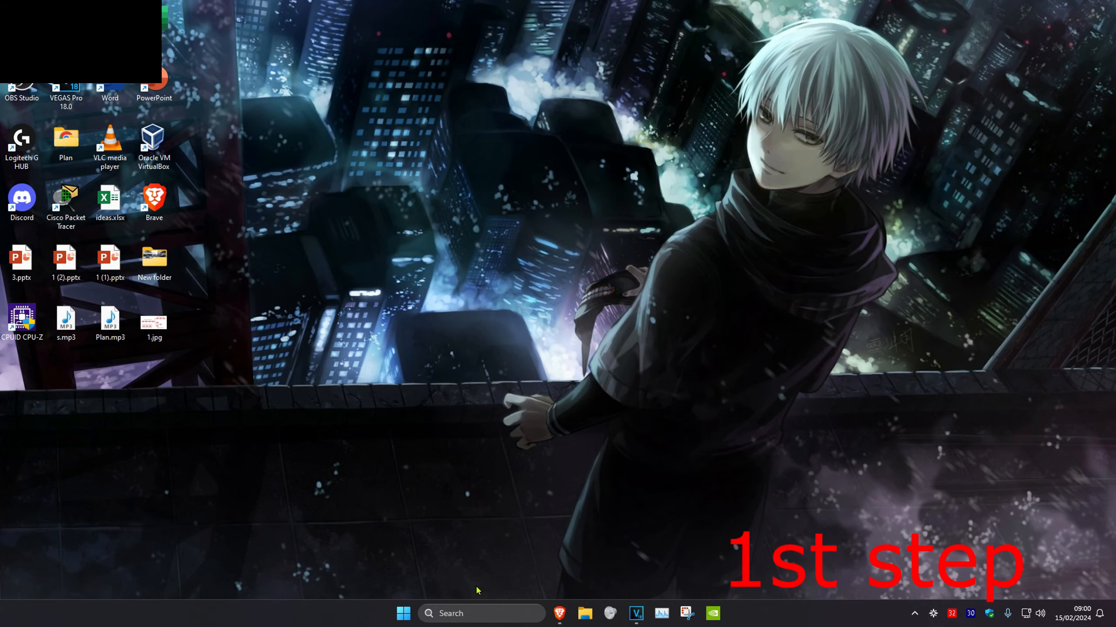
Run the Network and Internet troubleshooter from the Other troubleshooters list.
type("troubleshoot settings")
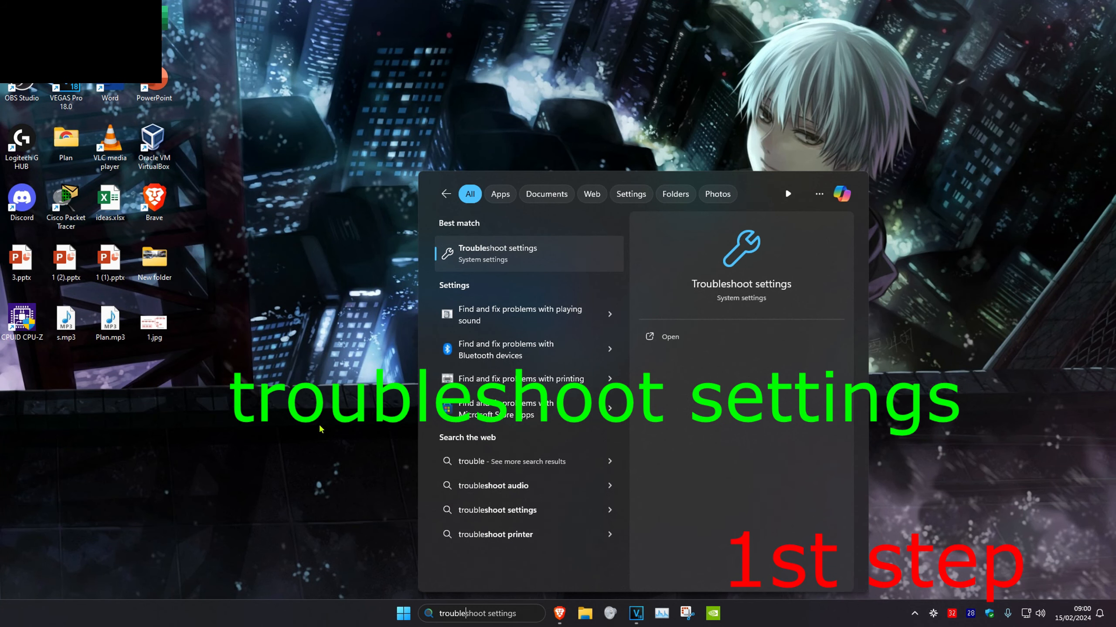
left_click(498, 254)
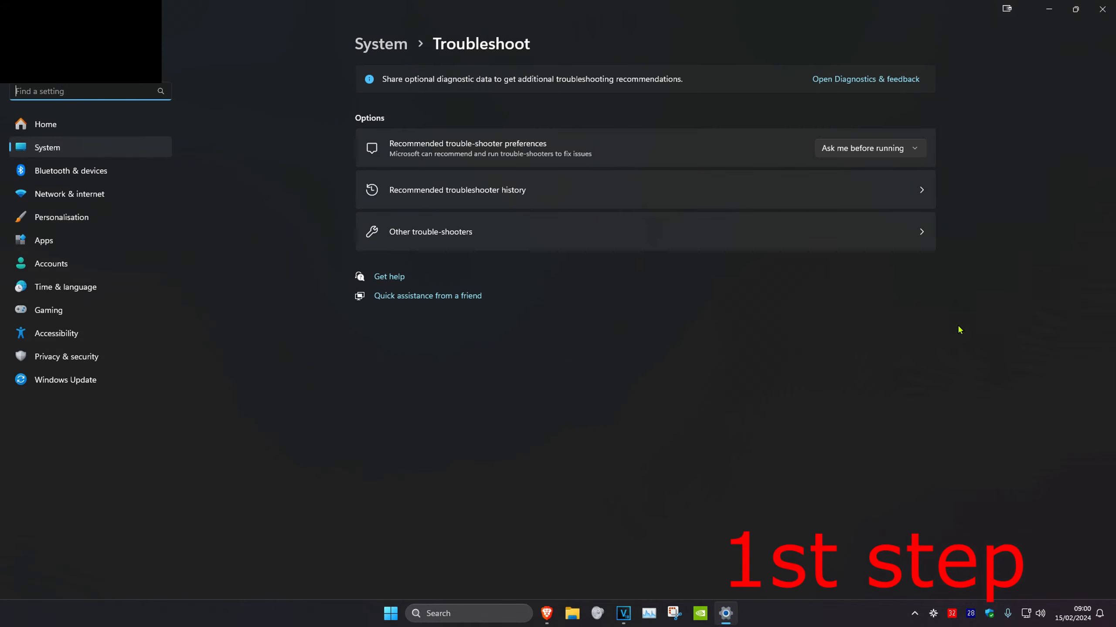
left_click(429, 231)
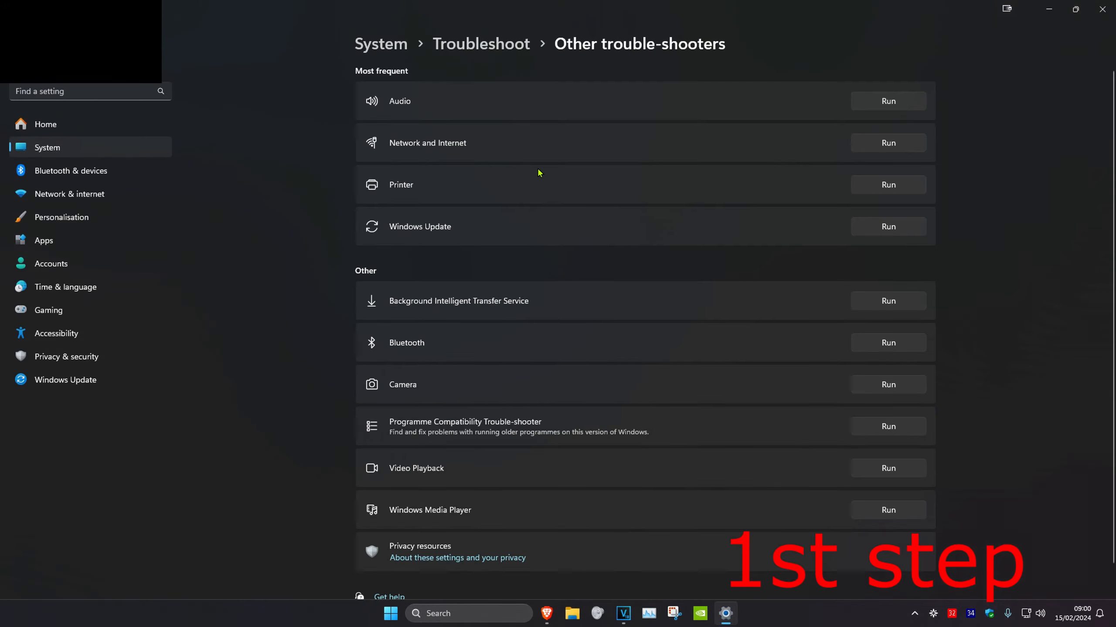
left_click(887, 101)
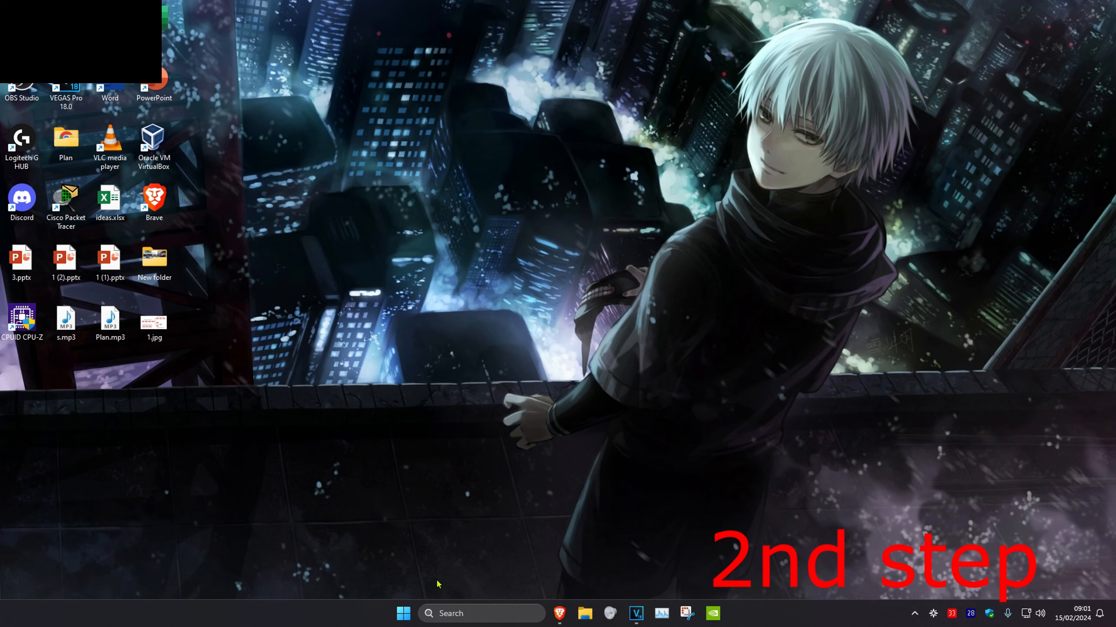
Launch Command Prompt with administrator rights from a 'cmd' search.
type("cmd")
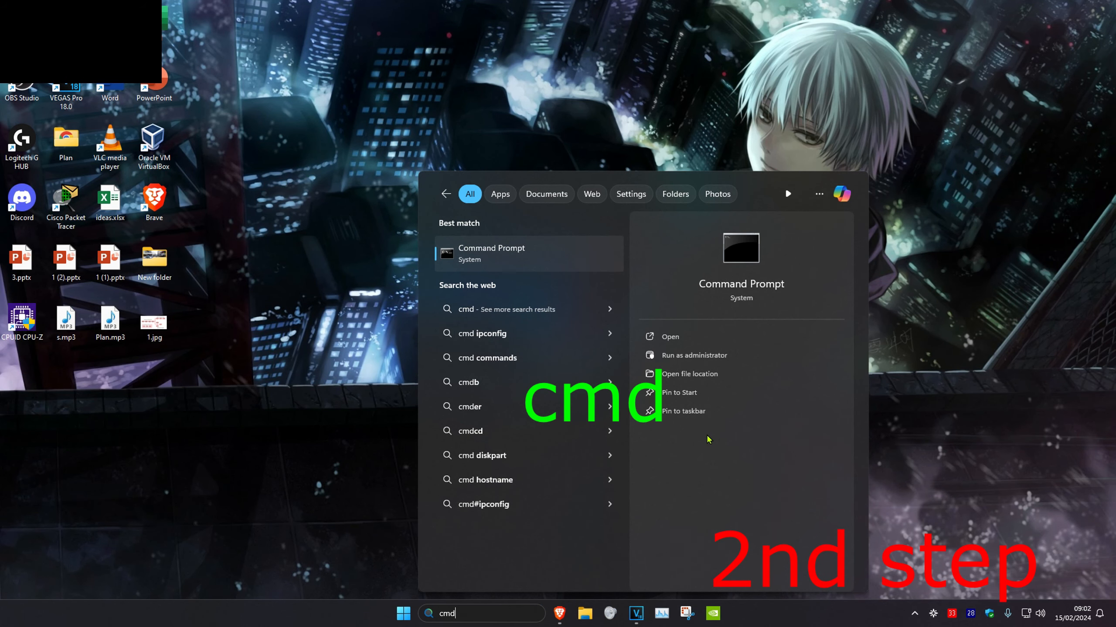
left_click(692, 355)
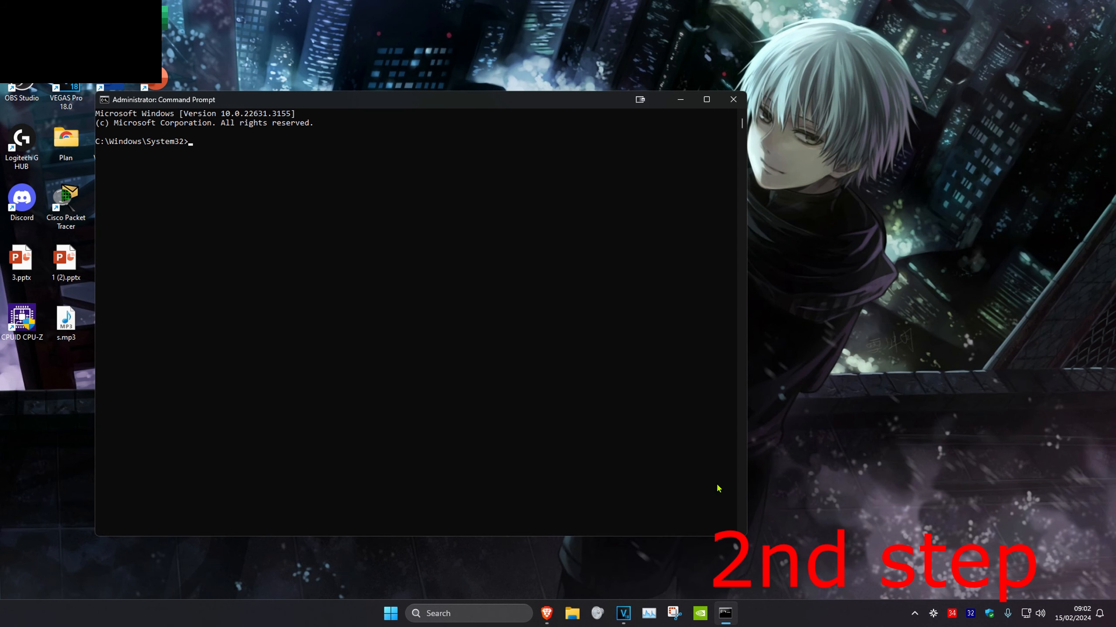
Run ipconfig /flushdns, netsh winsock reset and ipconfig /renew, then leave Command Prompt.
type("ipconfig /flush")
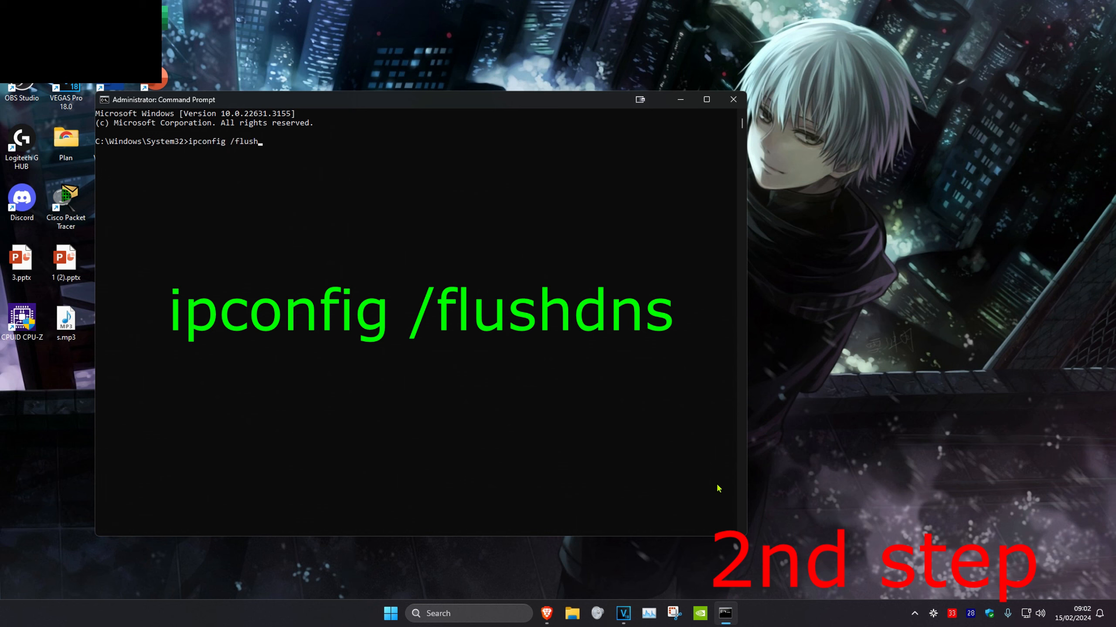
key("Return")
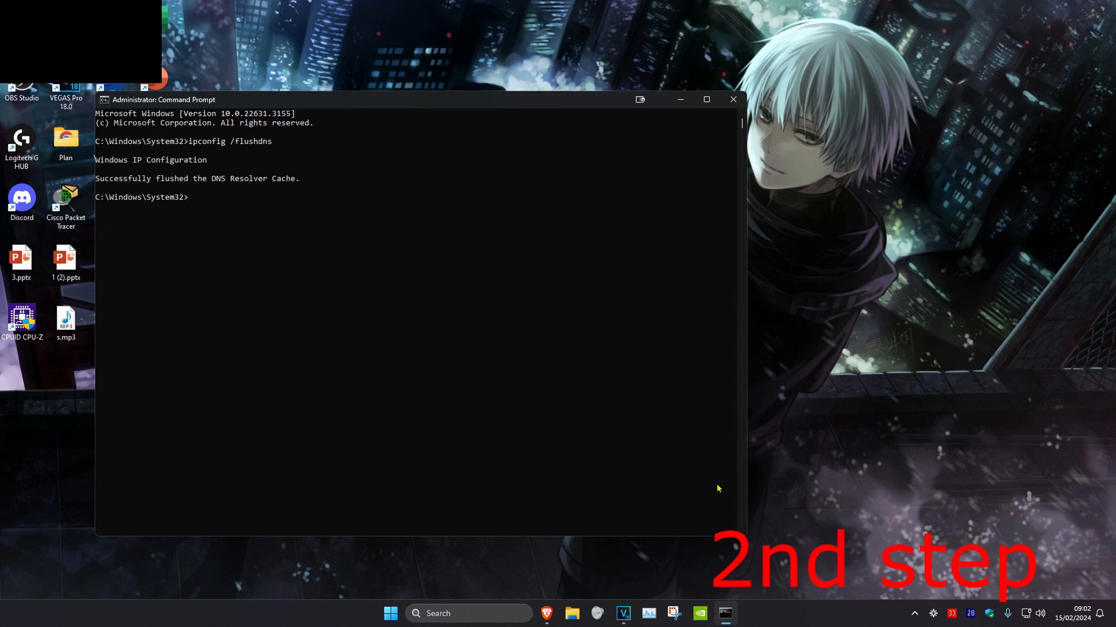
type("netsh w")
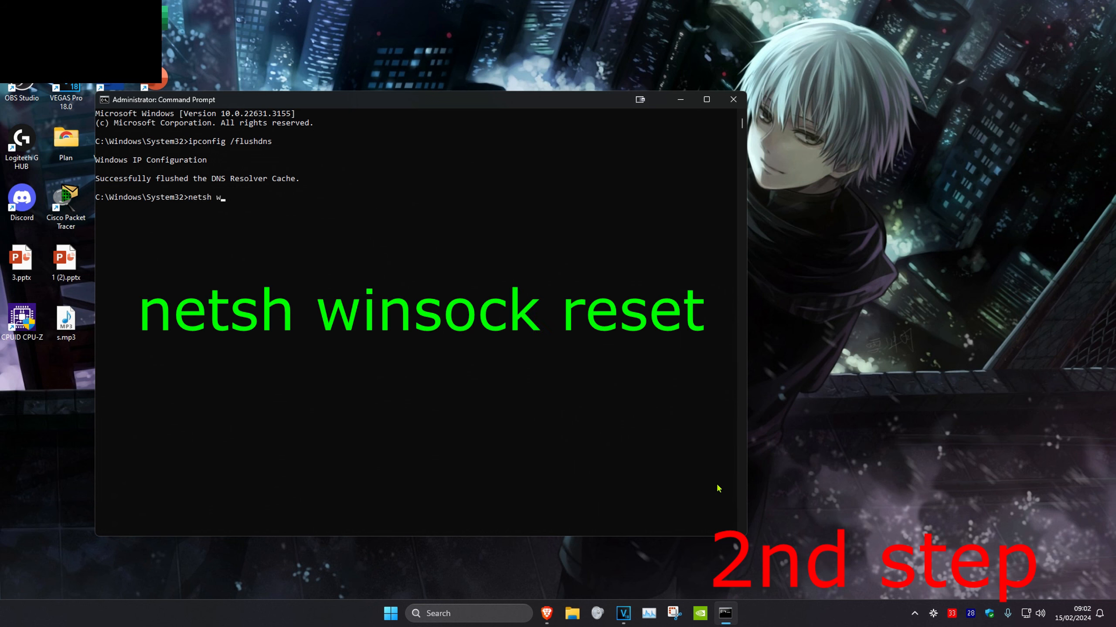
type("insock reset")
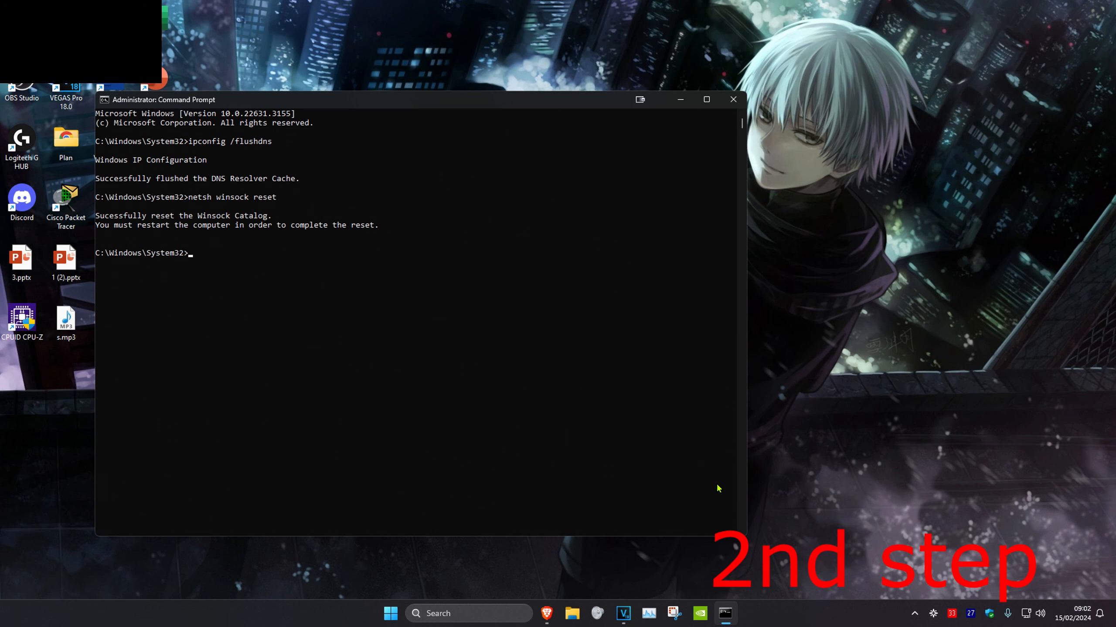
type("ipconfig /renew")
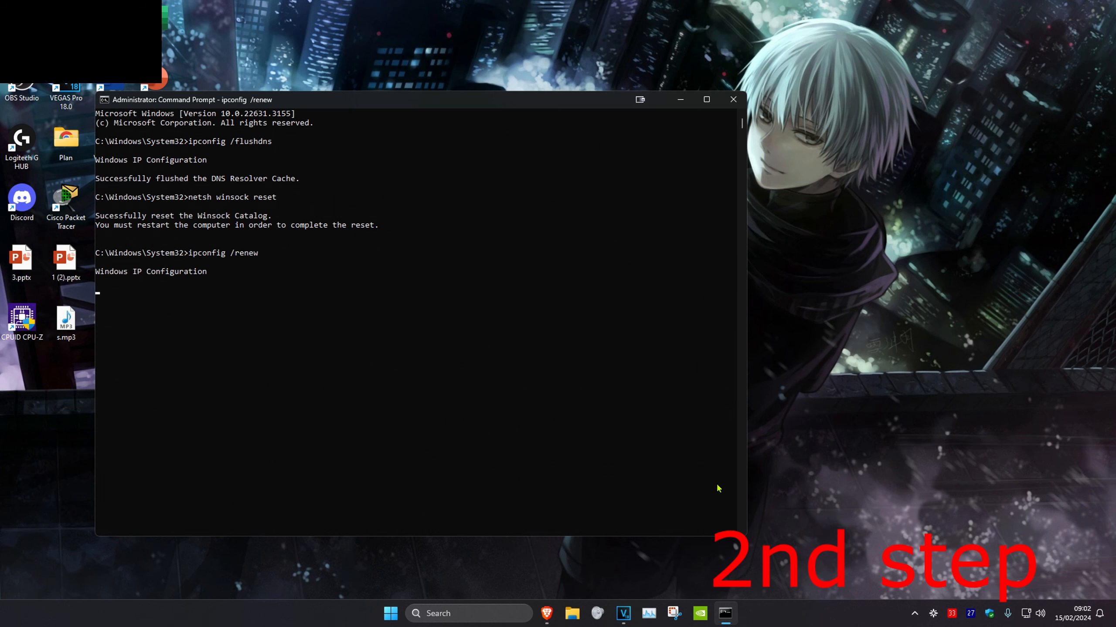
left_click(732, 99)
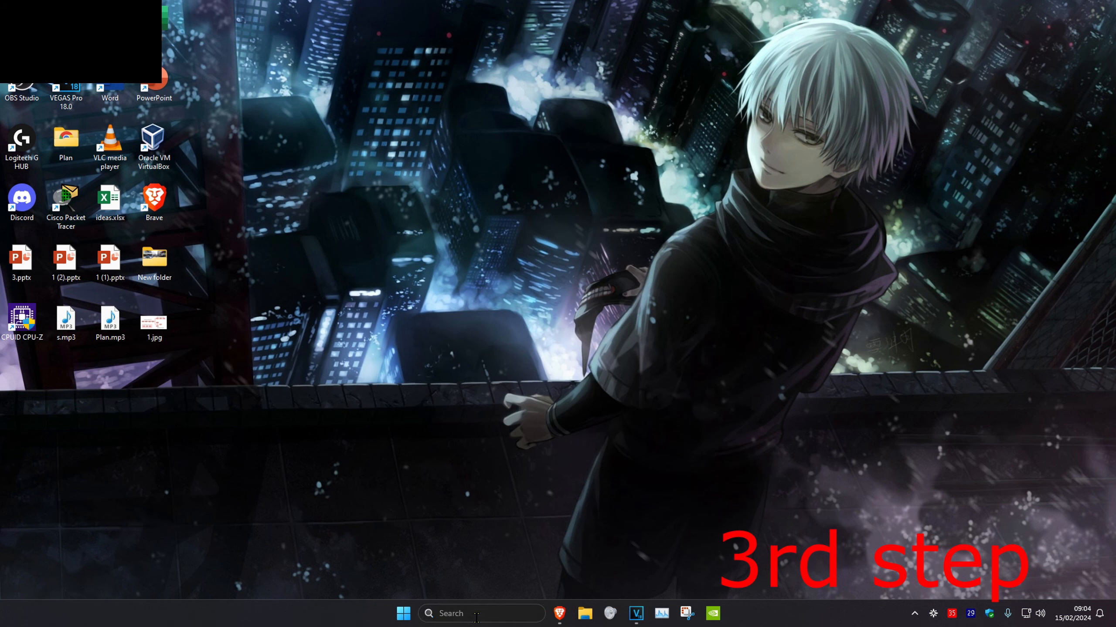
Reach Network reset under Network & internet and choose Reset now to get the confirmation prompt.
type("settings")
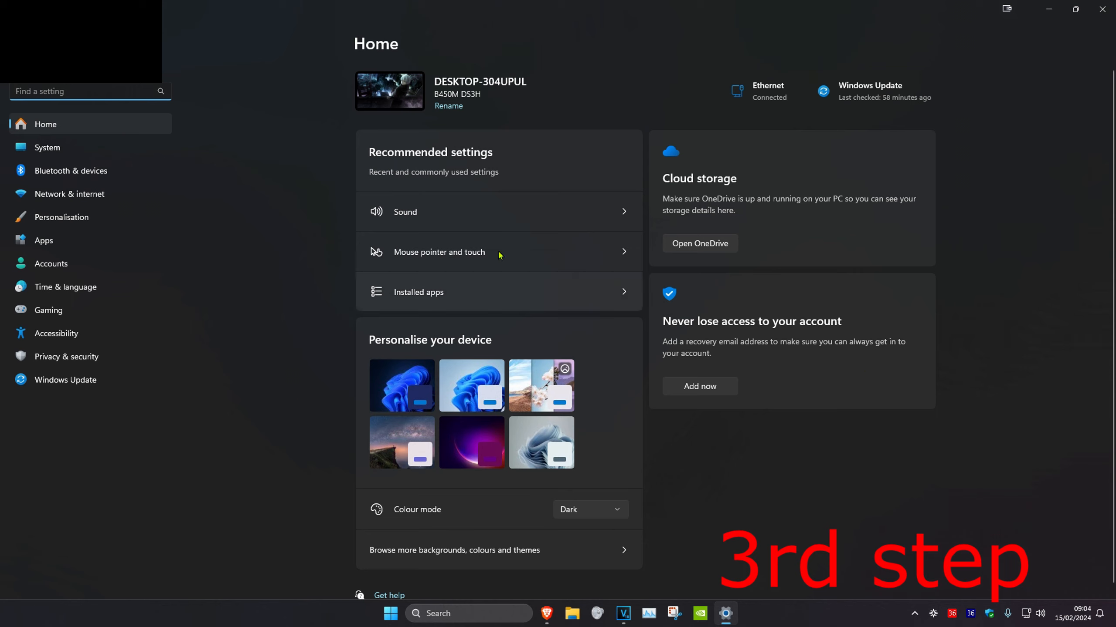
left_click(69, 194)
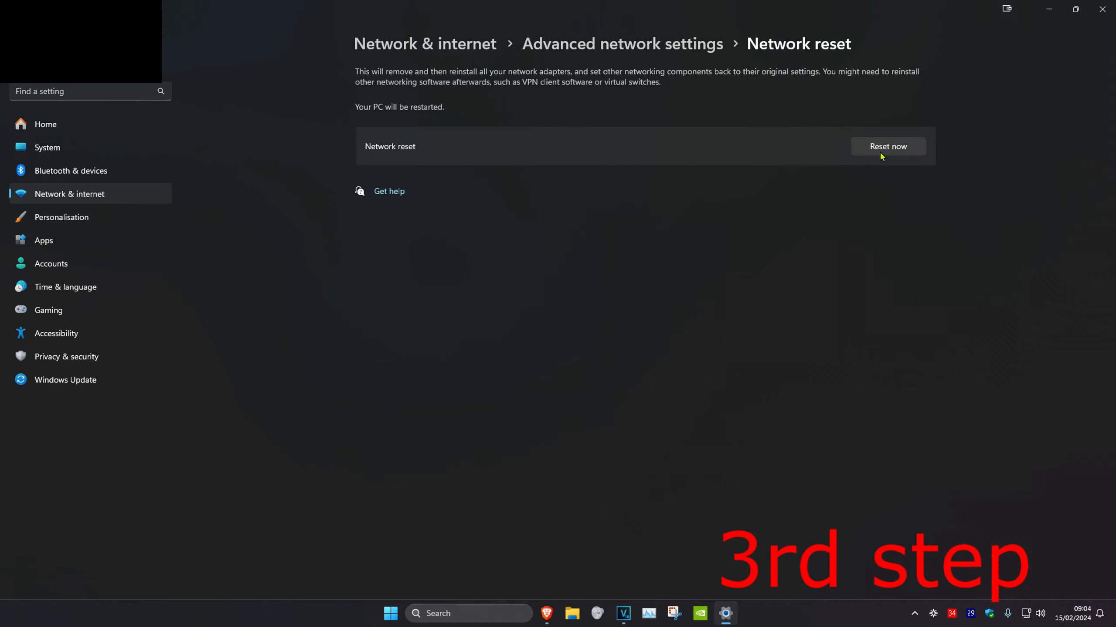
left_click(887, 147)
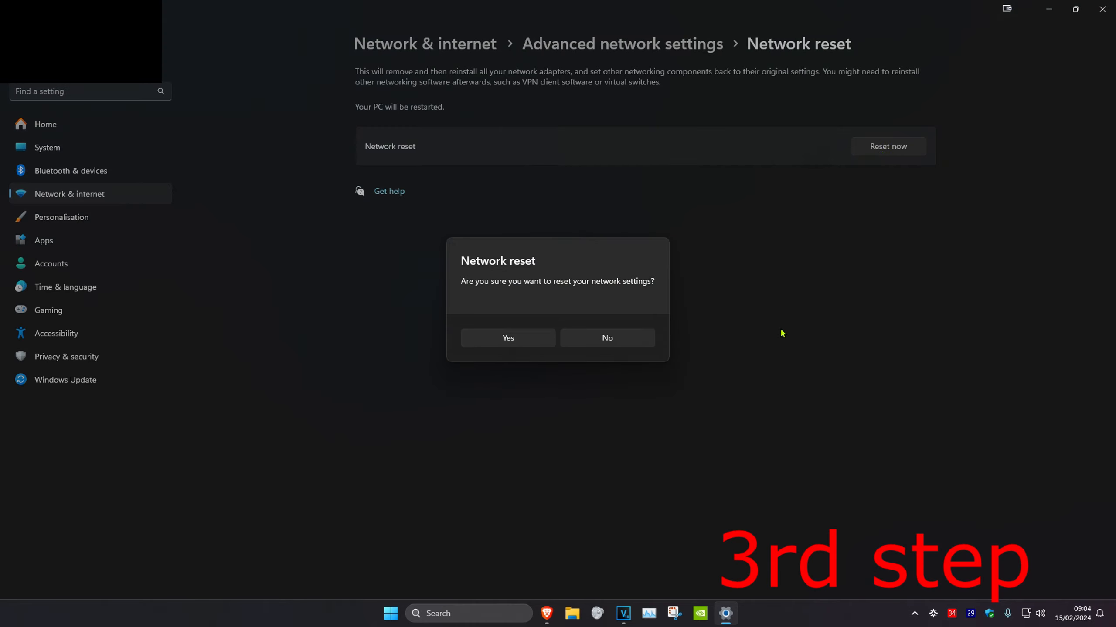